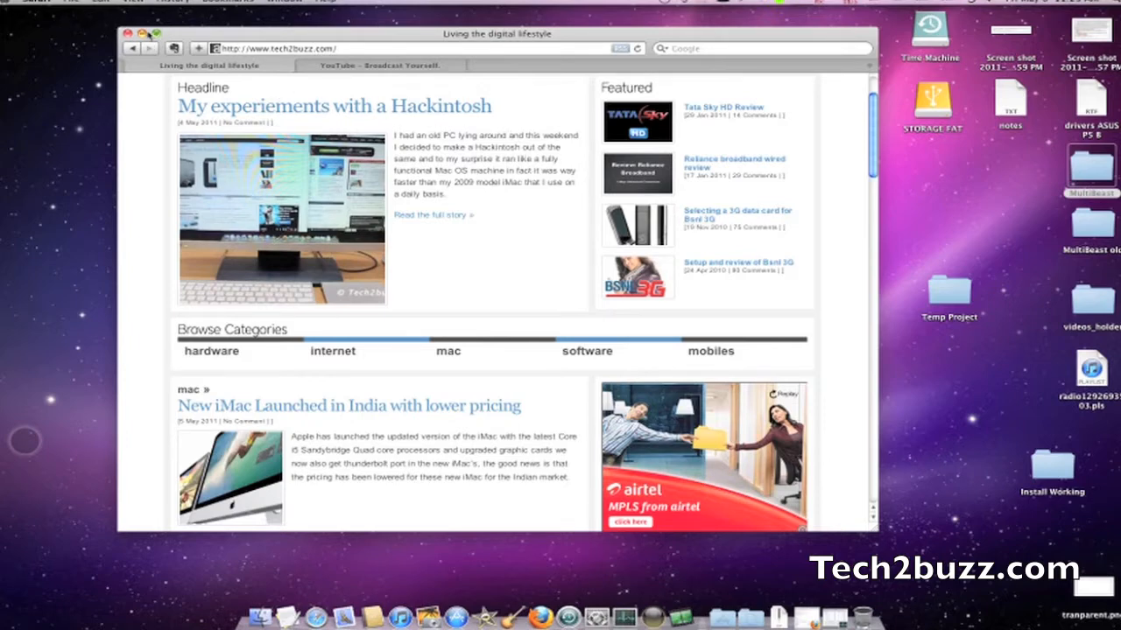
Move the Temp Project folder to the Trash and confirm emptying the Trash permanently
click(119, 33)
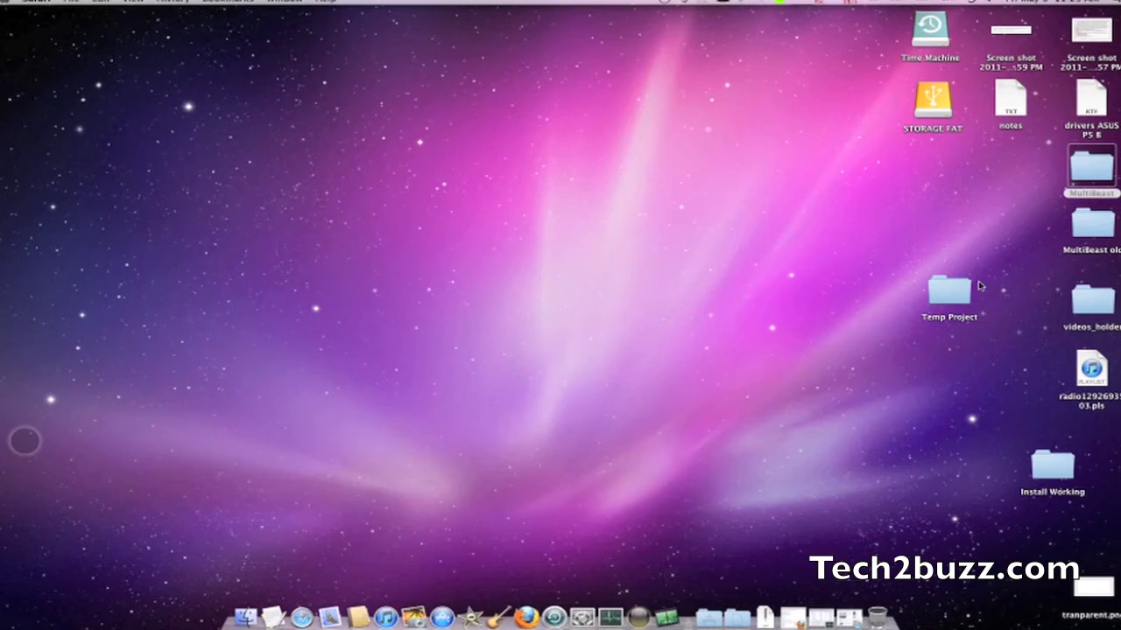
click(949, 290)
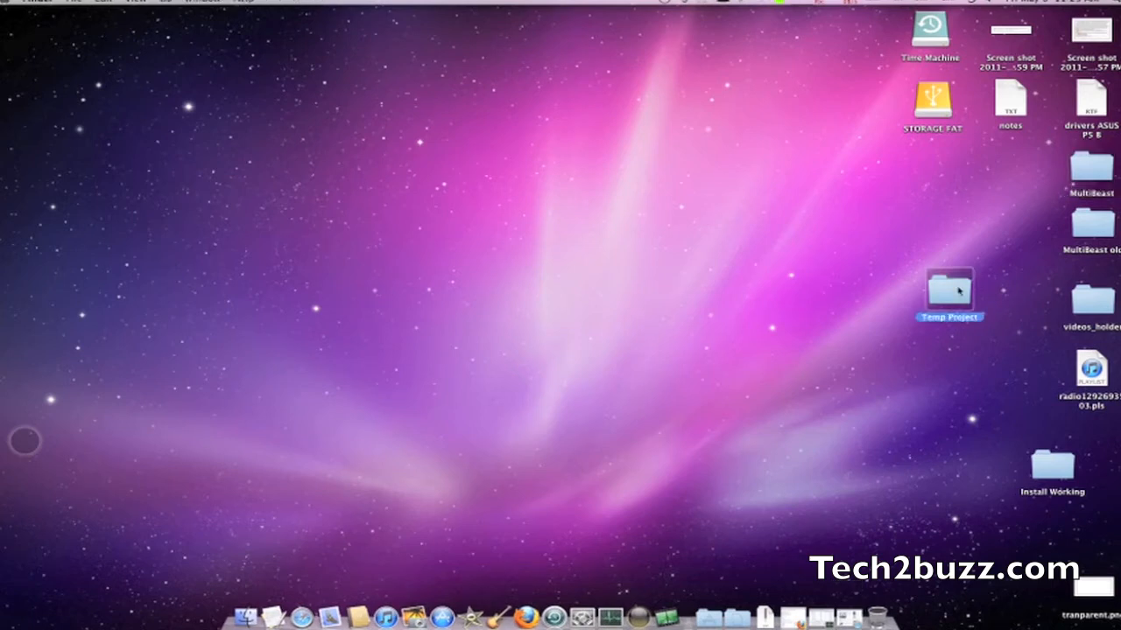
right_click(949, 294)
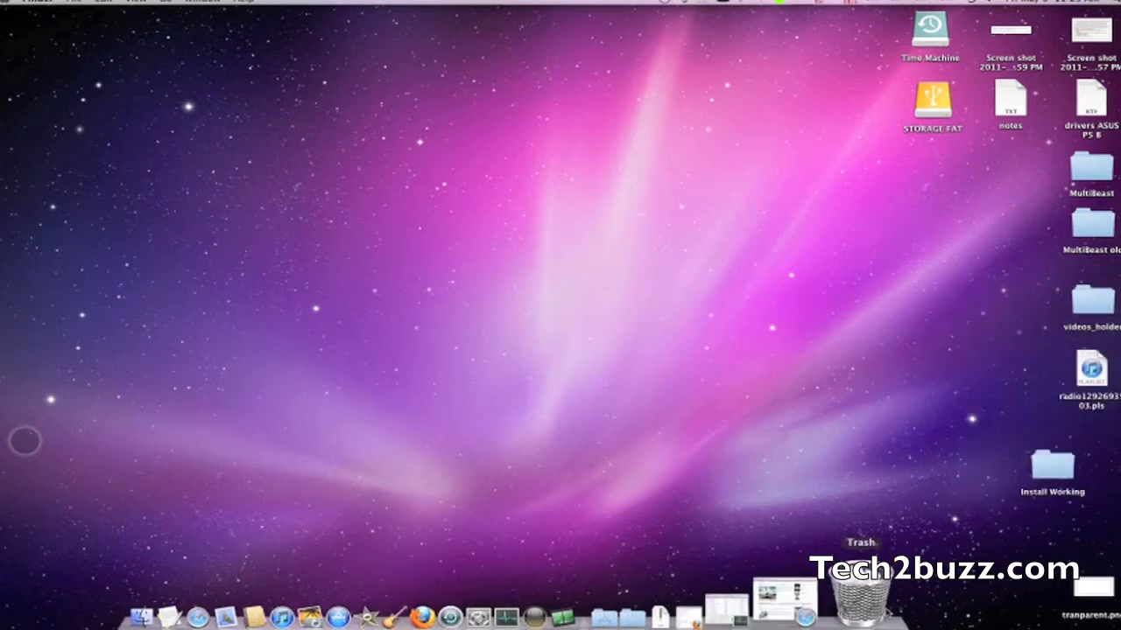
click(861, 595)
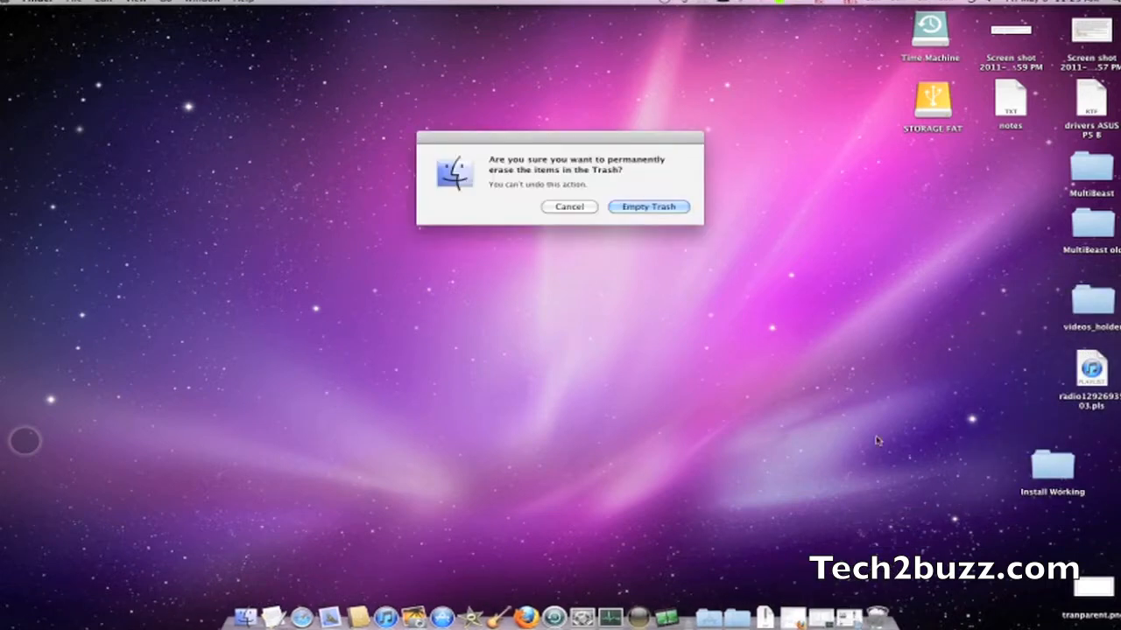
click(647, 207)
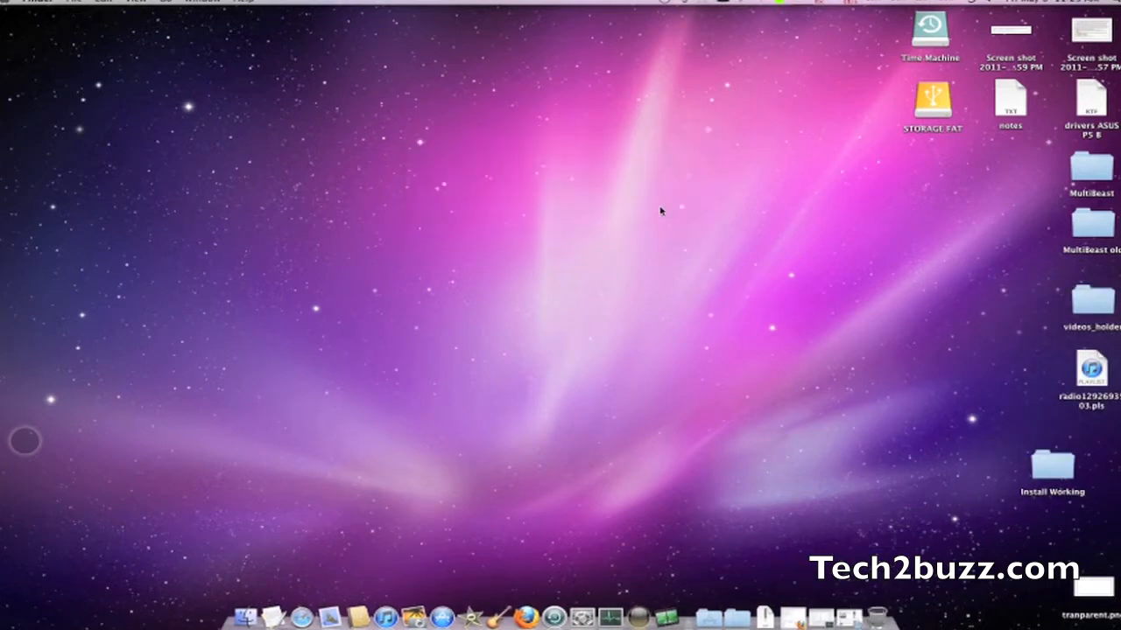
mouse_move(704, 254)
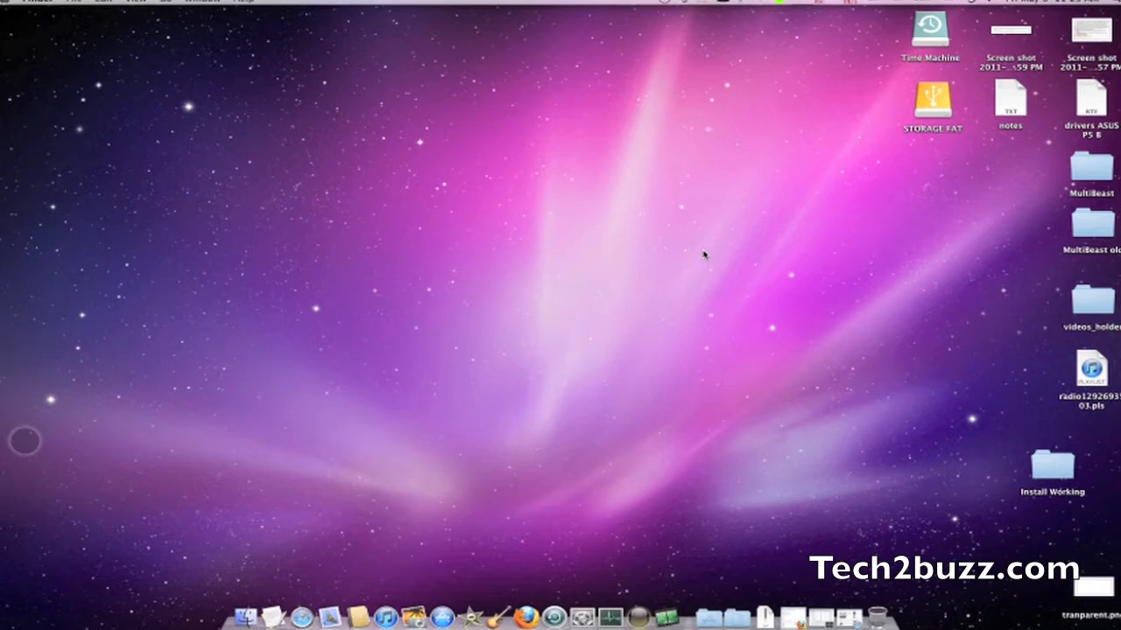
mouse_move(673, 243)
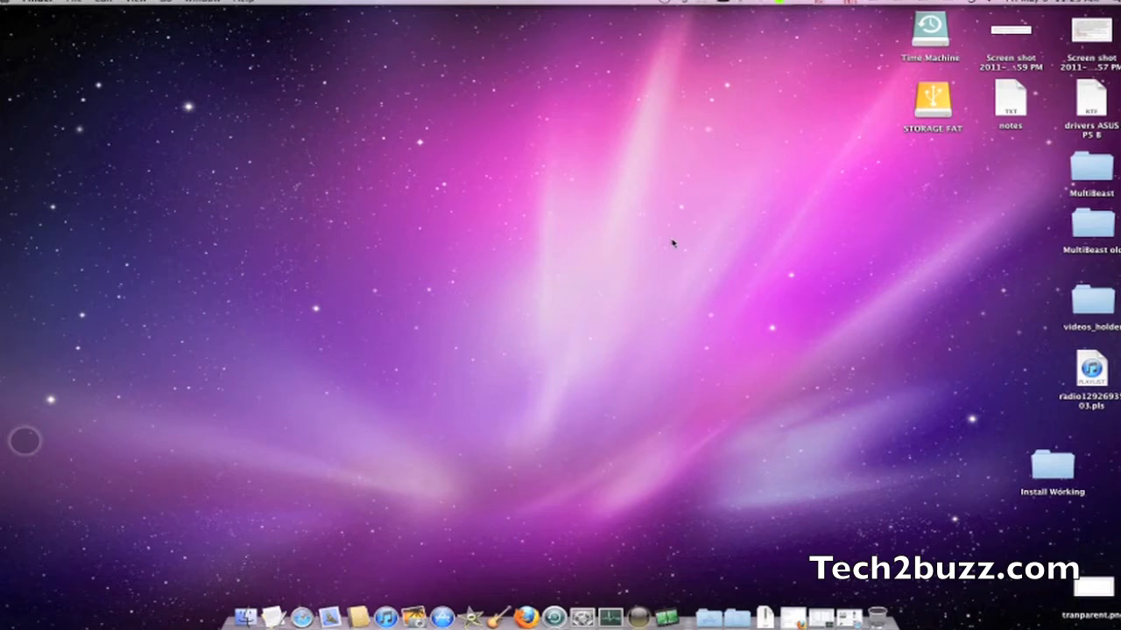
mouse_move(637, 378)
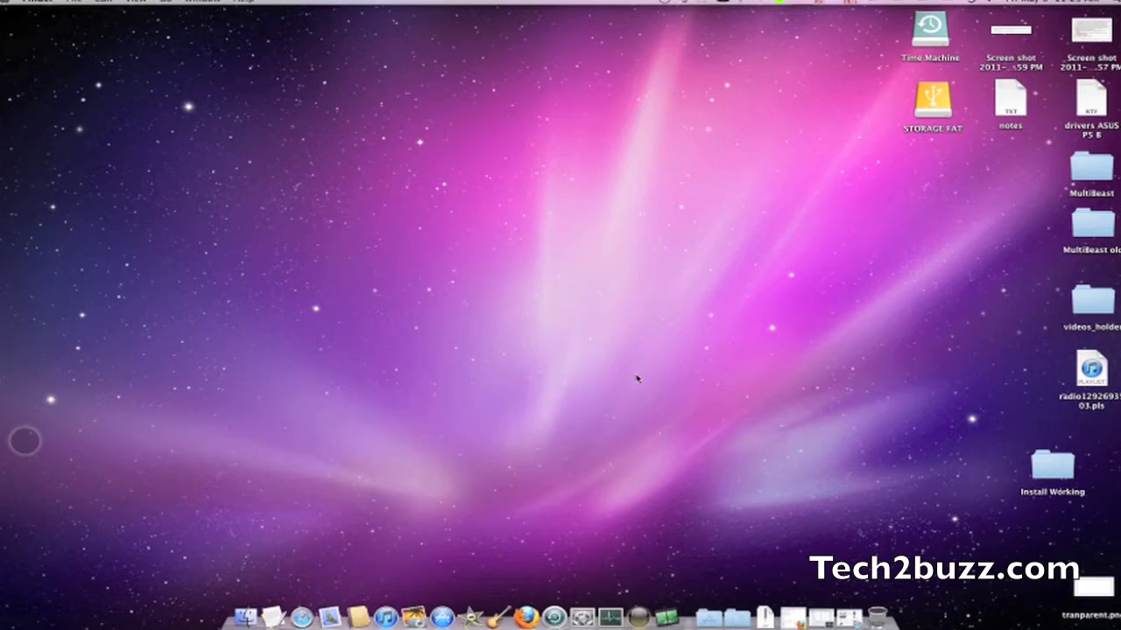
mouse_move(726, 235)
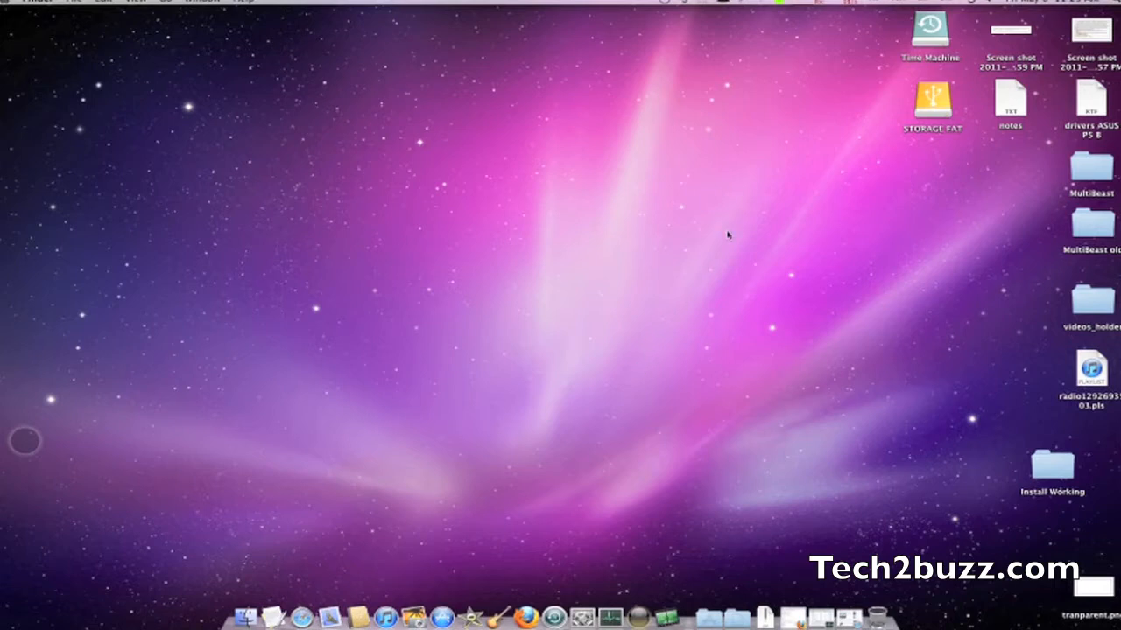
mouse_move(578, 462)
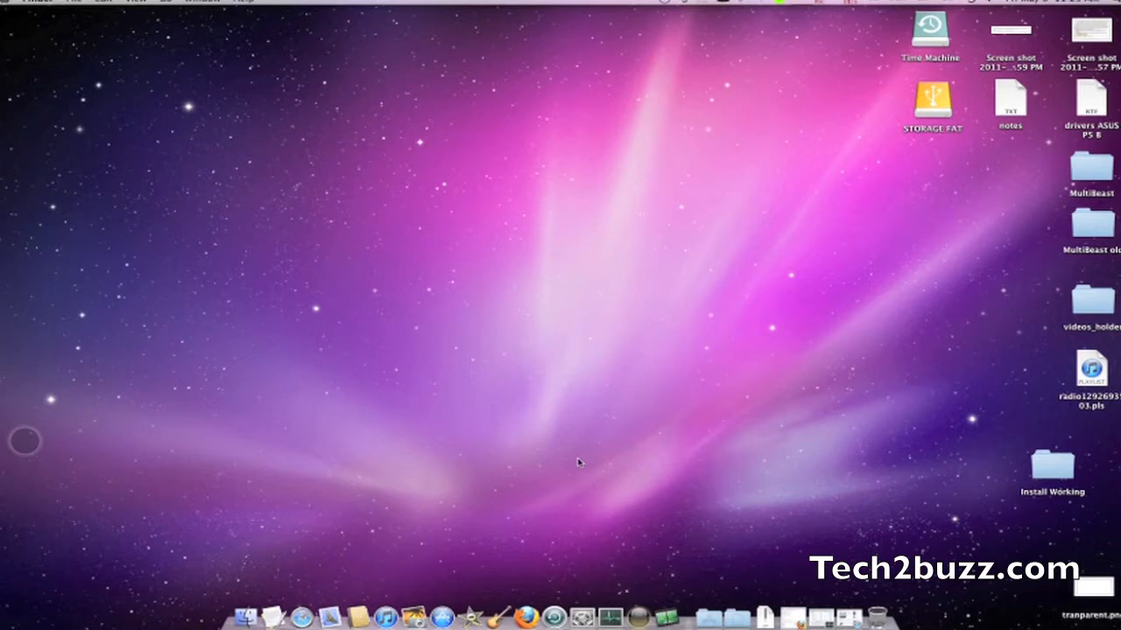
mouse_move(559, 485)
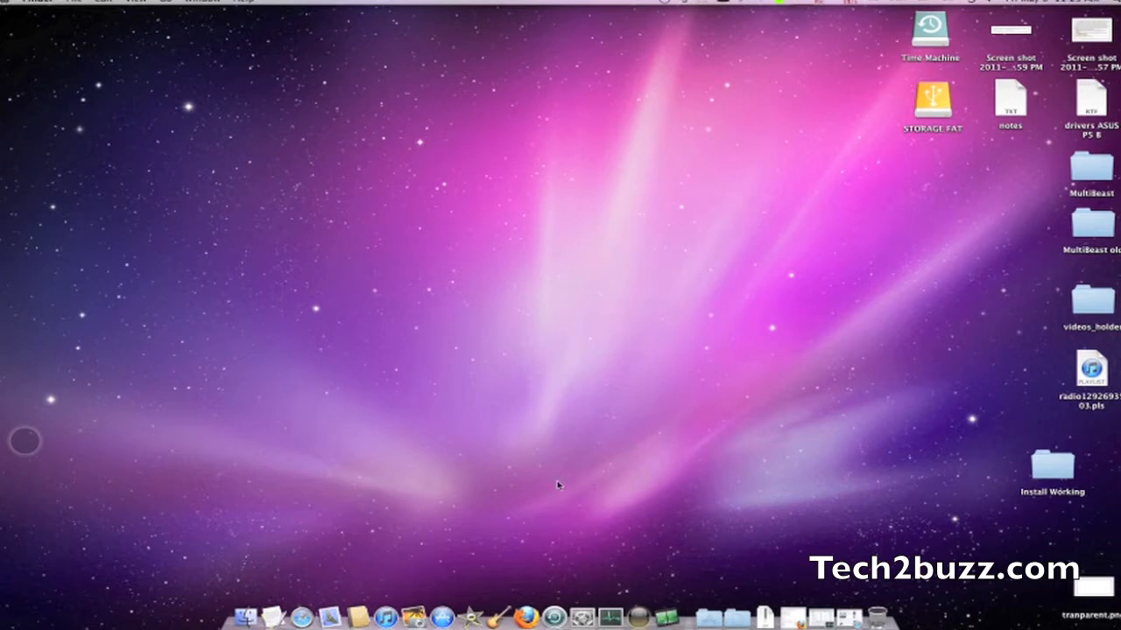
mouse_move(529, 594)
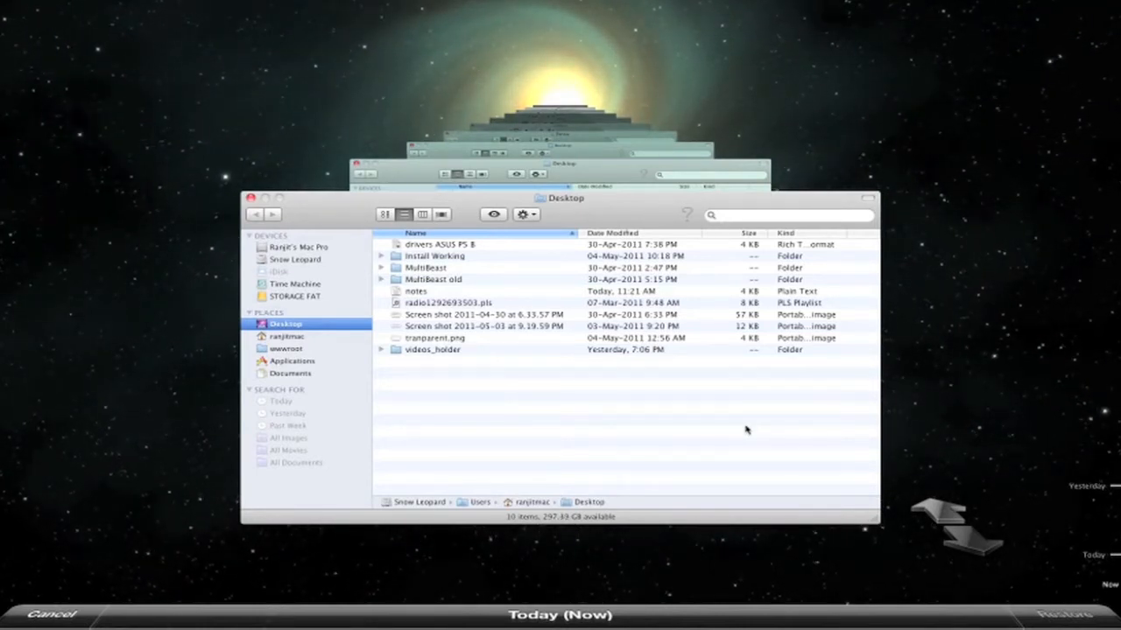
mouse_move(454, 368)
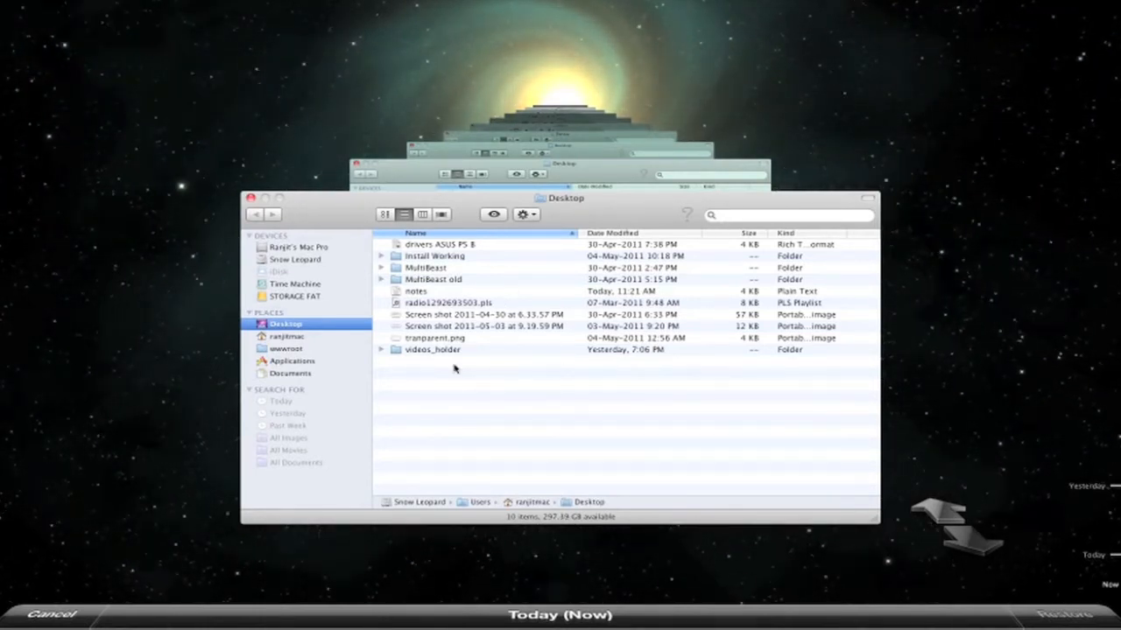
mouse_move(841, 487)
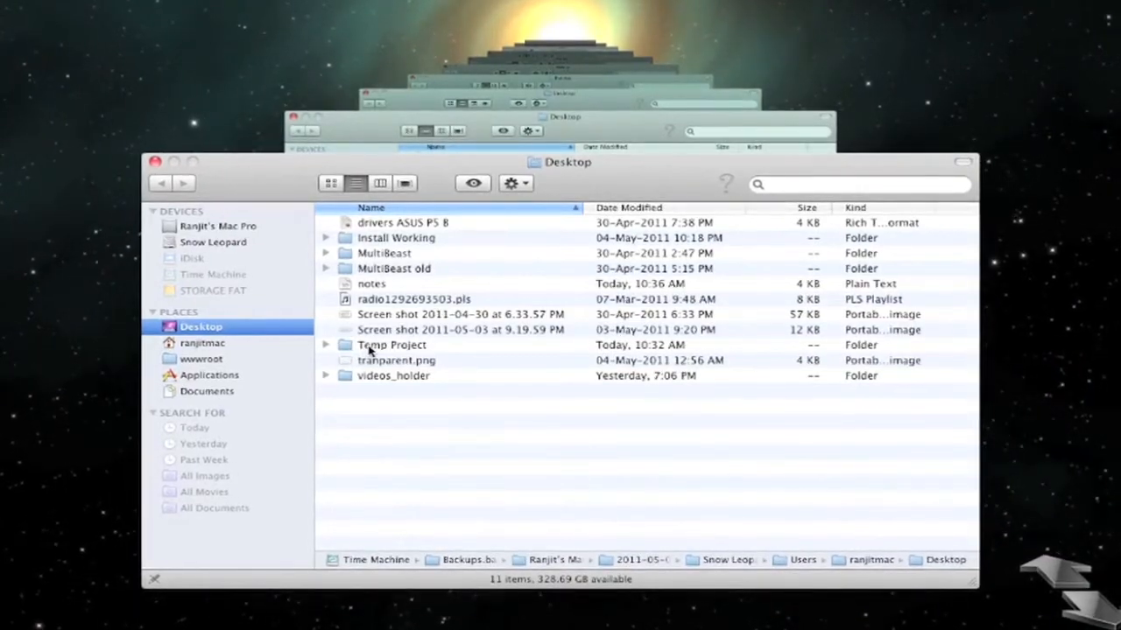
Select the Temp Project folder in the older Desktop backup snapshot
click(393, 343)
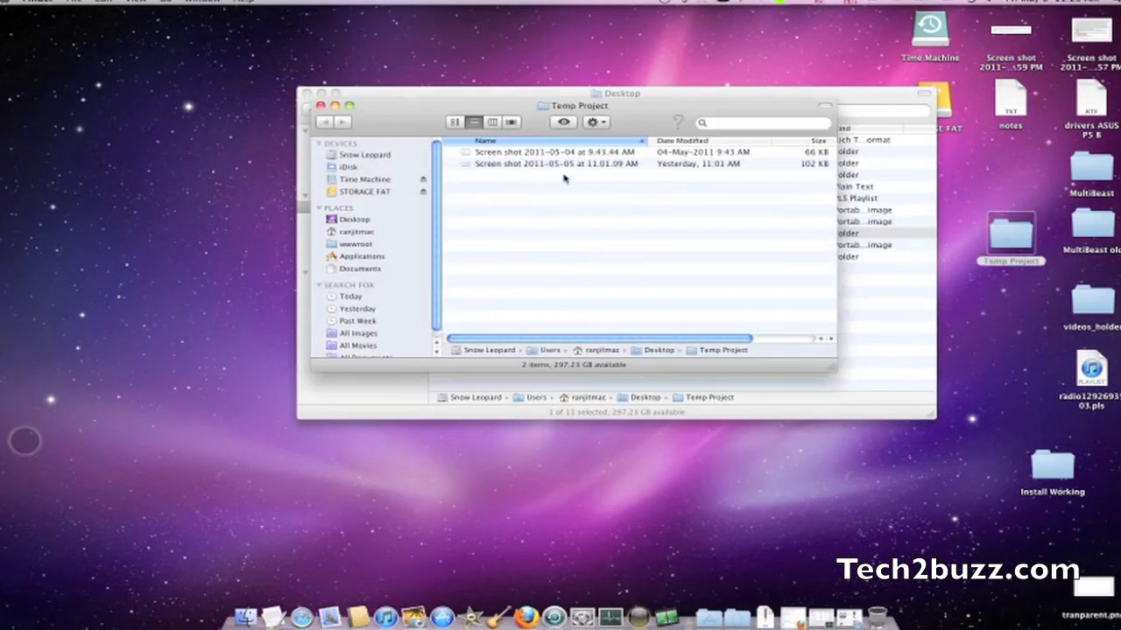
Check a restored screenshot file inside Temp Project, then return to the Desktop listing
click(557, 150)
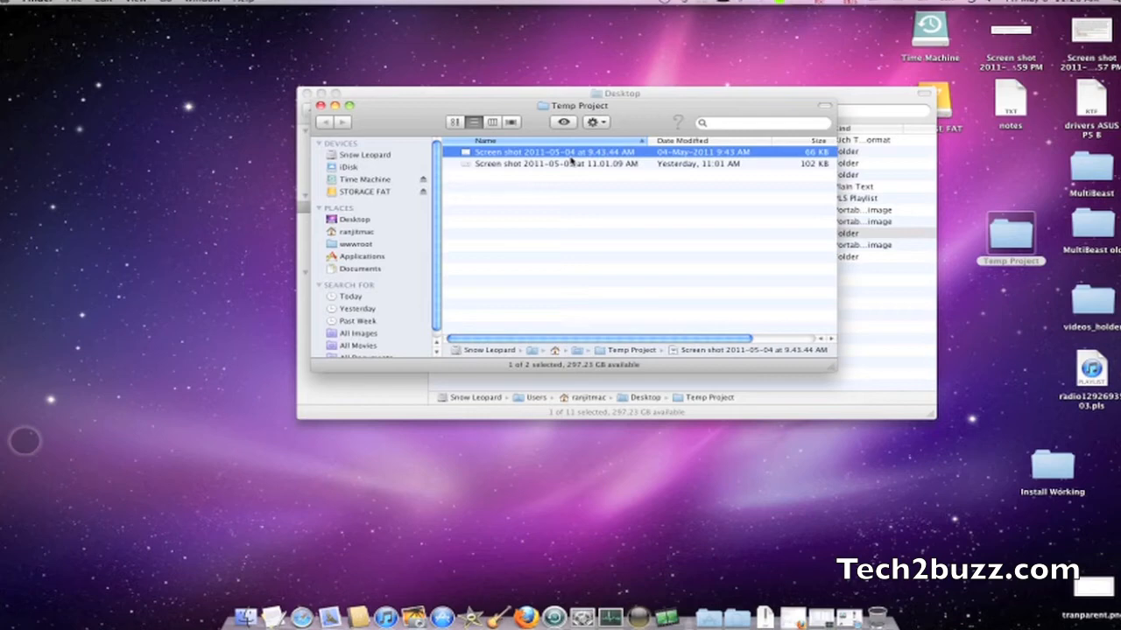
click(556, 164)
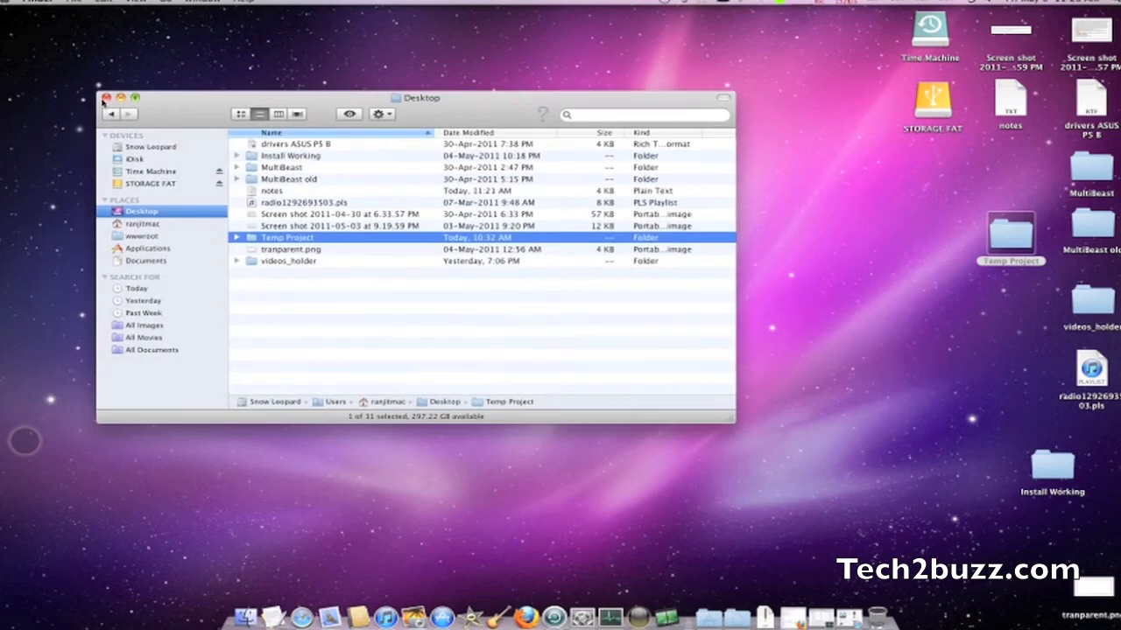
Close the Finder window, leaving the restored Temp Project on the desktop
click(105, 98)
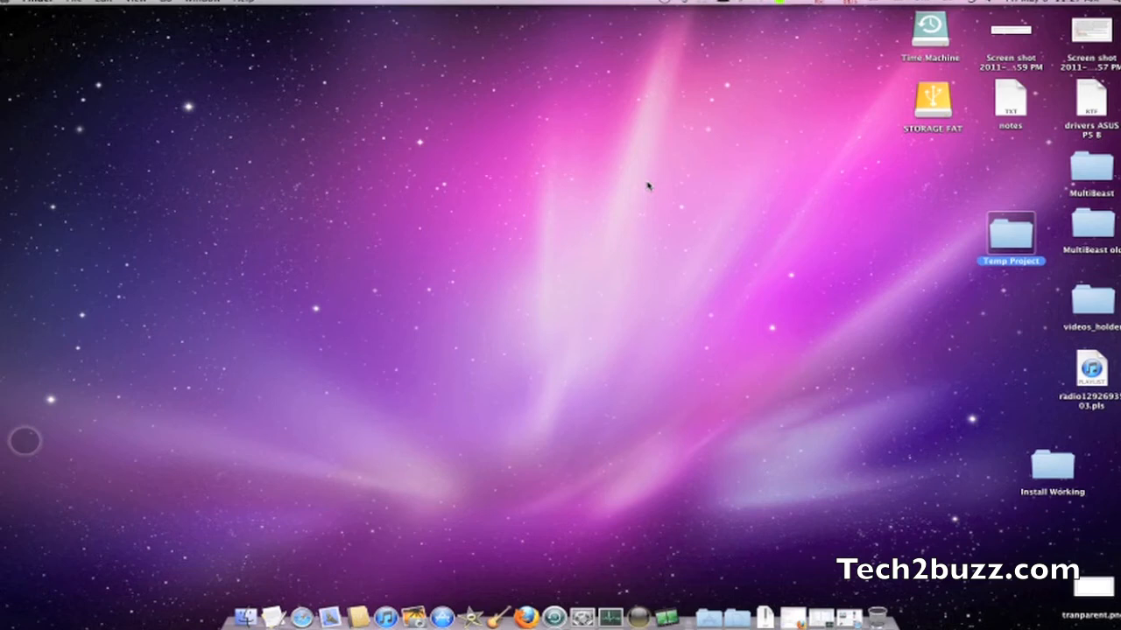
mouse_move(486, 436)
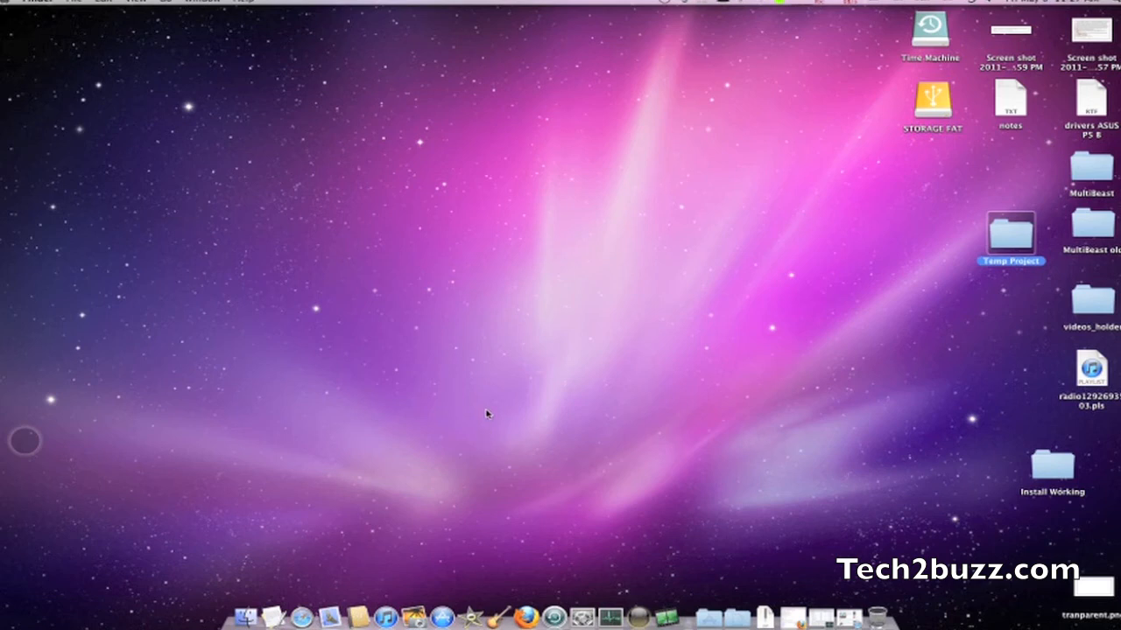
mouse_move(647, 186)
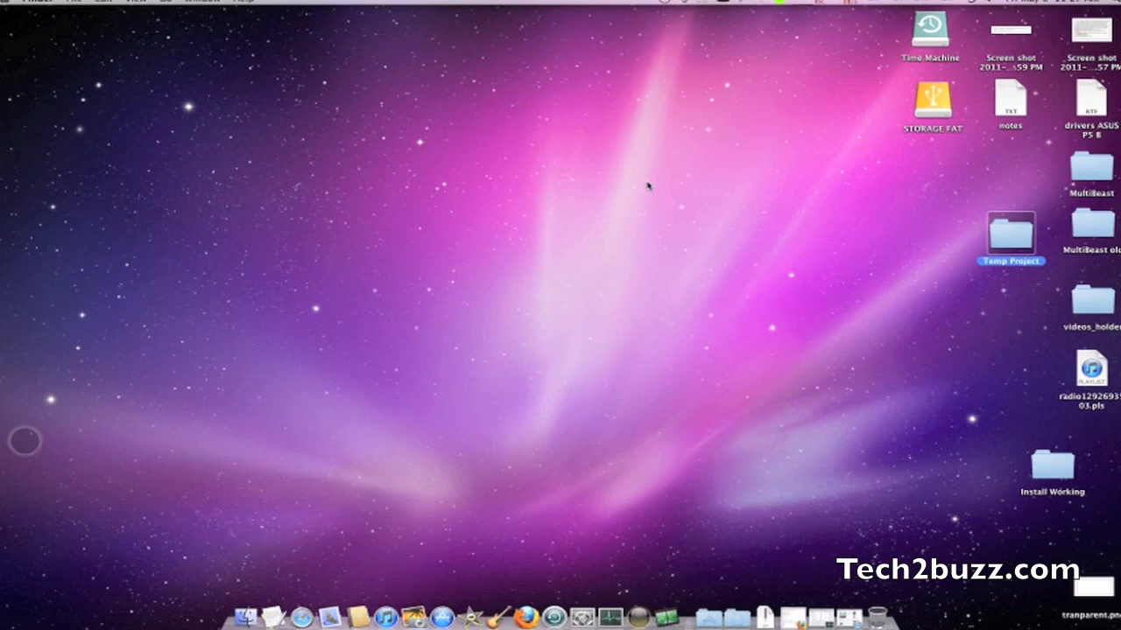